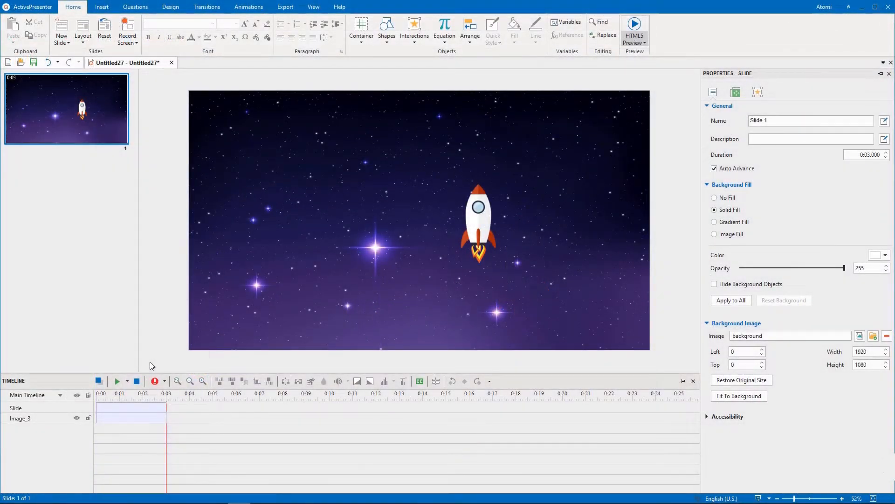
- Add a new empty slide timeline named 'right' via Add Timeline and show it
left_click(479, 223)
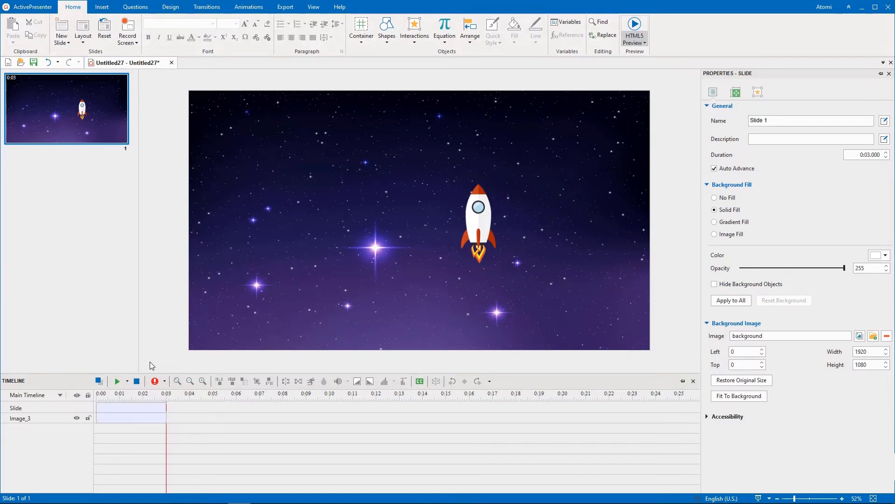
left_click(478, 220)
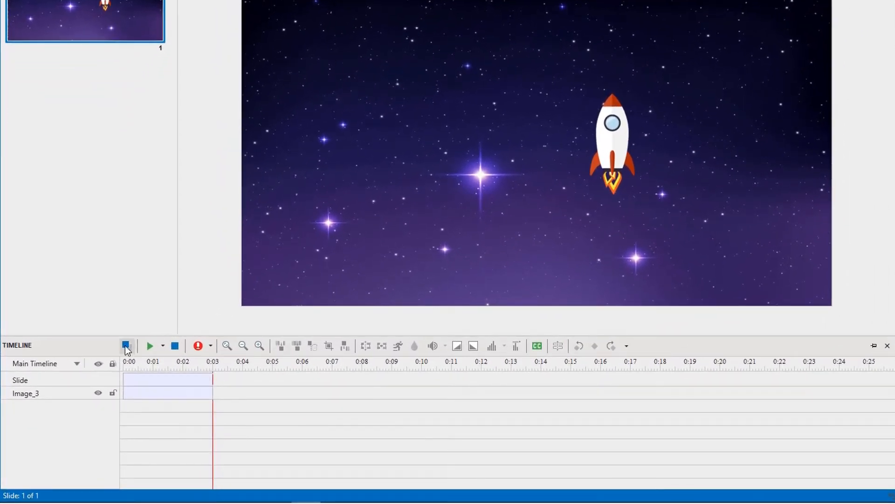
left_click(76, 364)
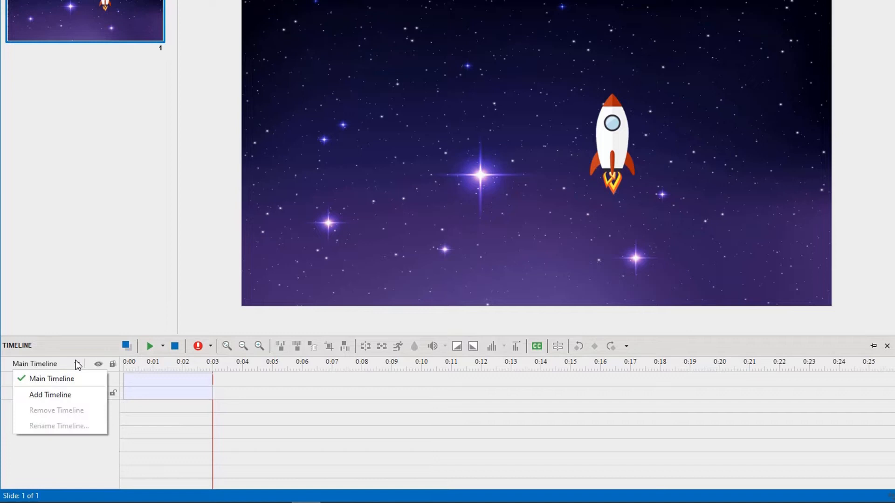
left_click(51, 394)
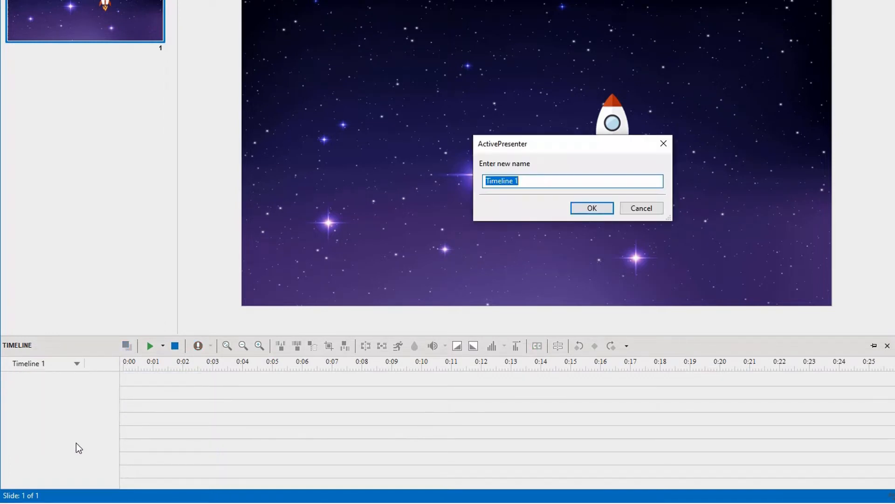
type("right")
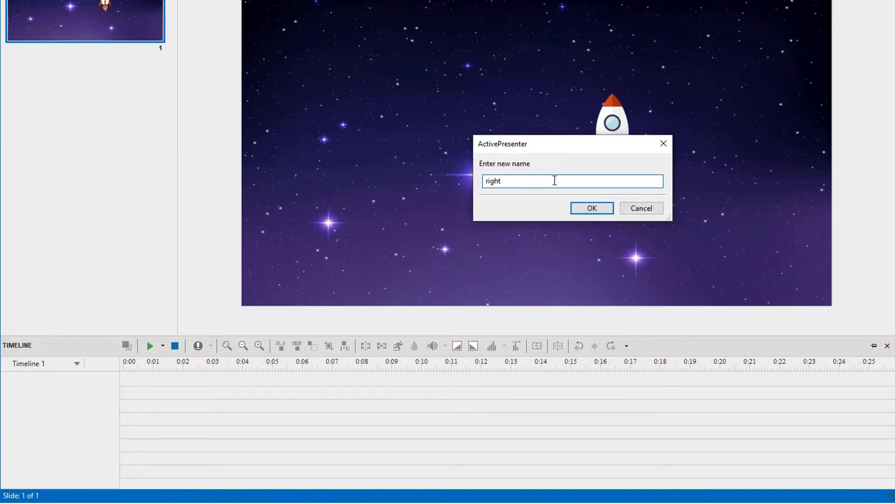
left_click(591, 208)
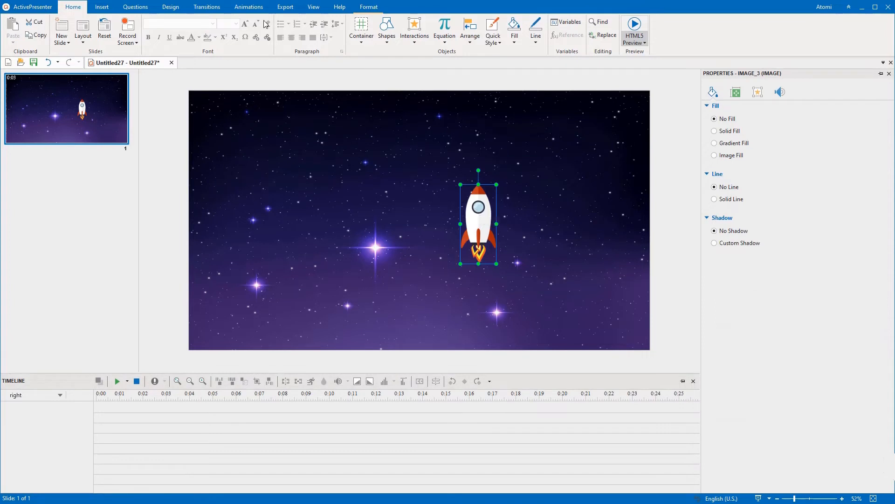
- Give the rocket a Lines motion path on the right timeline, then return to the Main Timeline
left_click(377, 44)
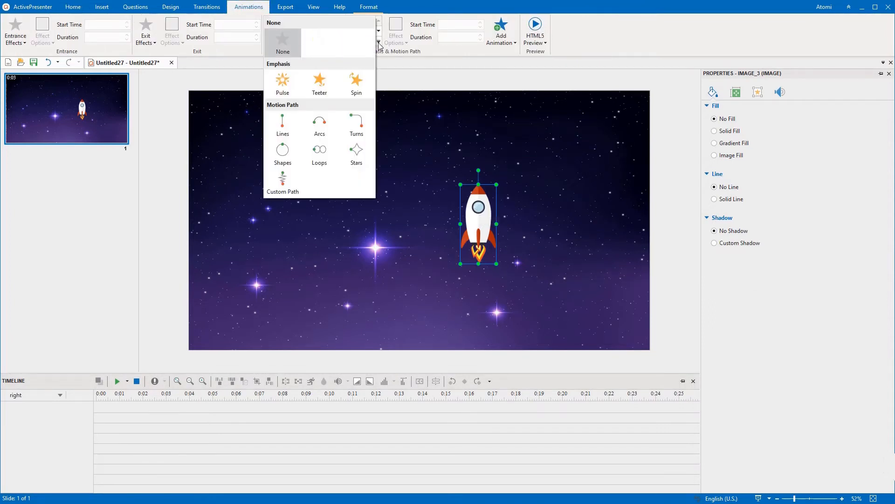
left_click(281, 124)
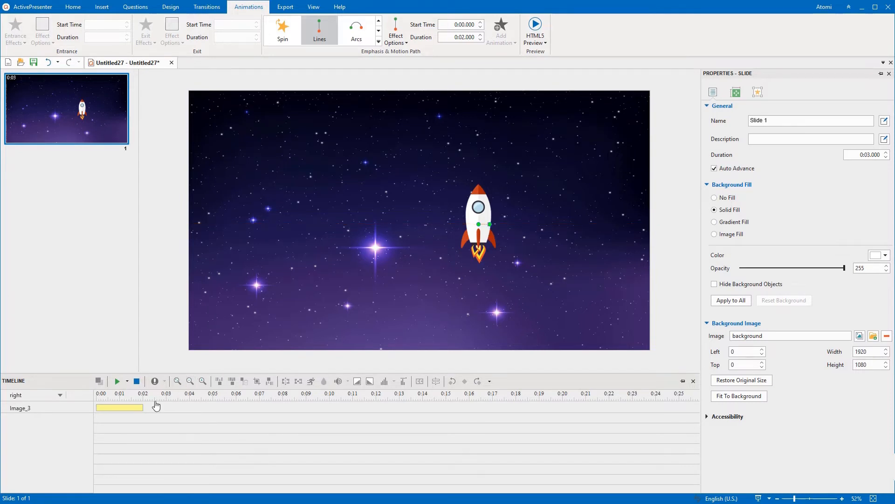
left_click(478, 223)
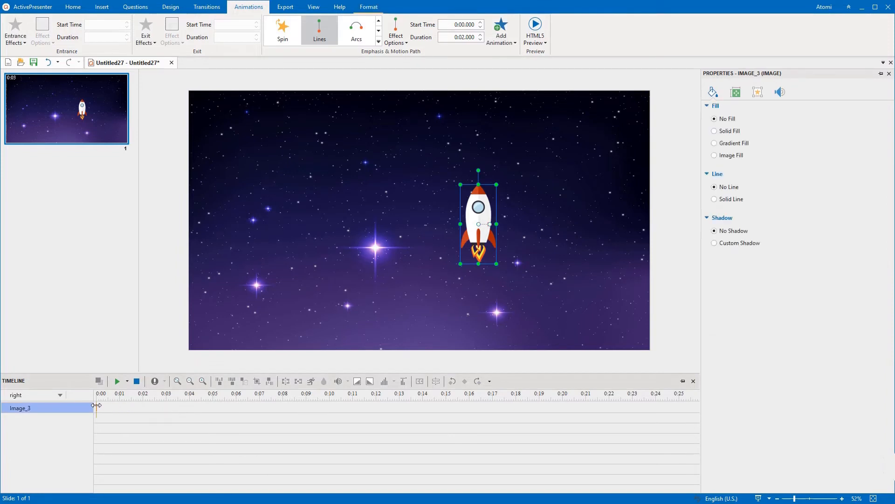
left_click(59, 395)
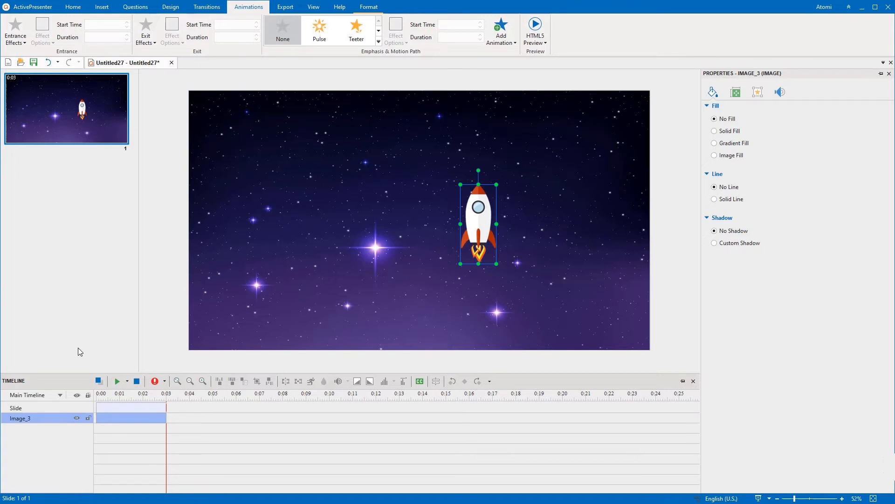
mouse_move(126, 30)
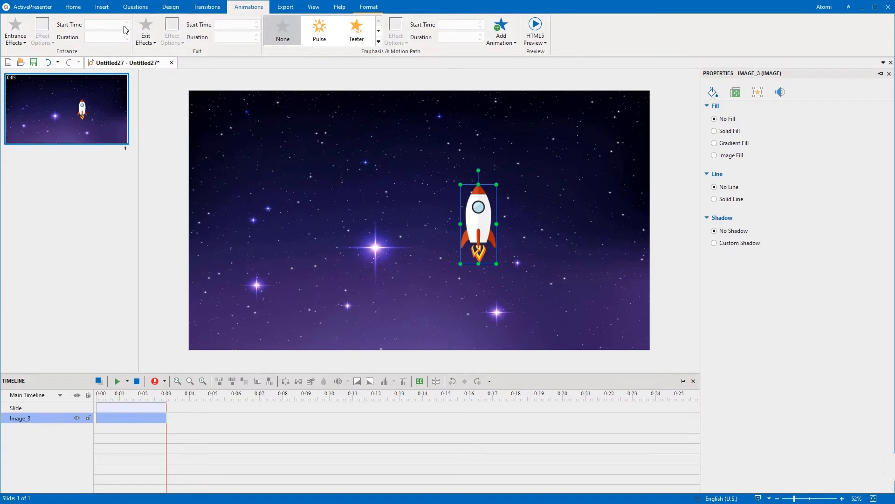
- Insert a Key Stroke object and make it transparent with No Fill and No Line
left_click(102, 6)
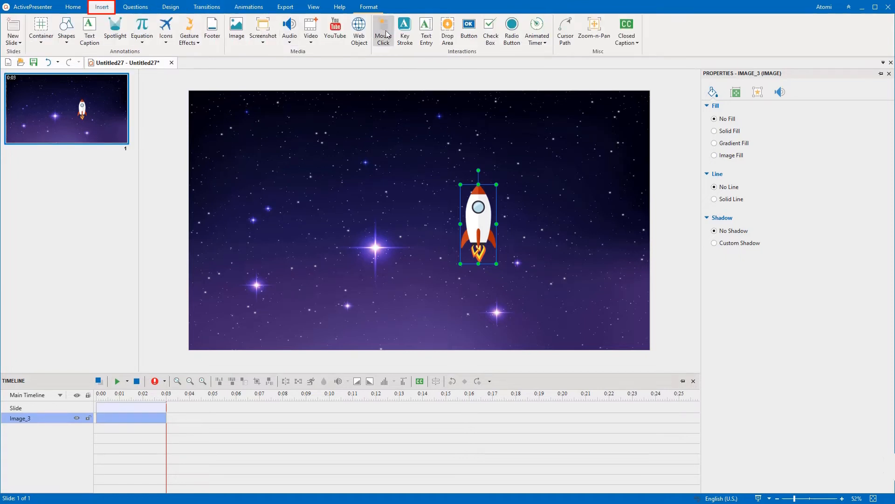
mouse_move(404, 32)
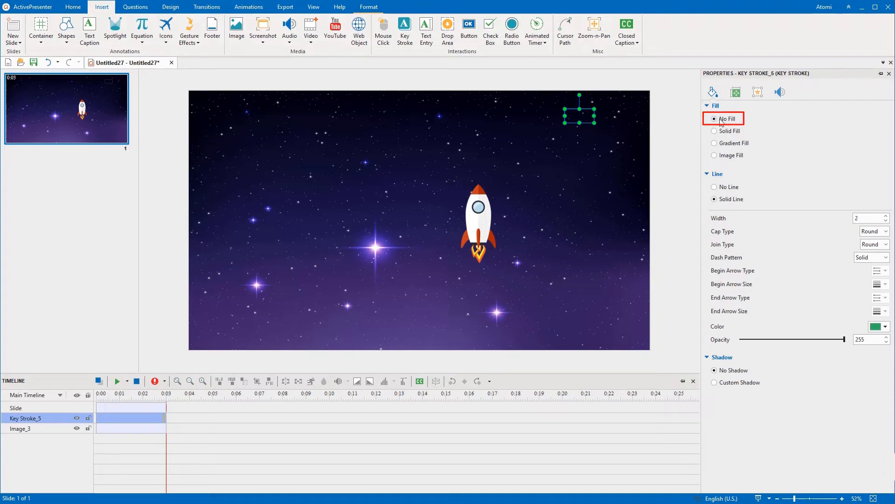
left_click(714, 186)
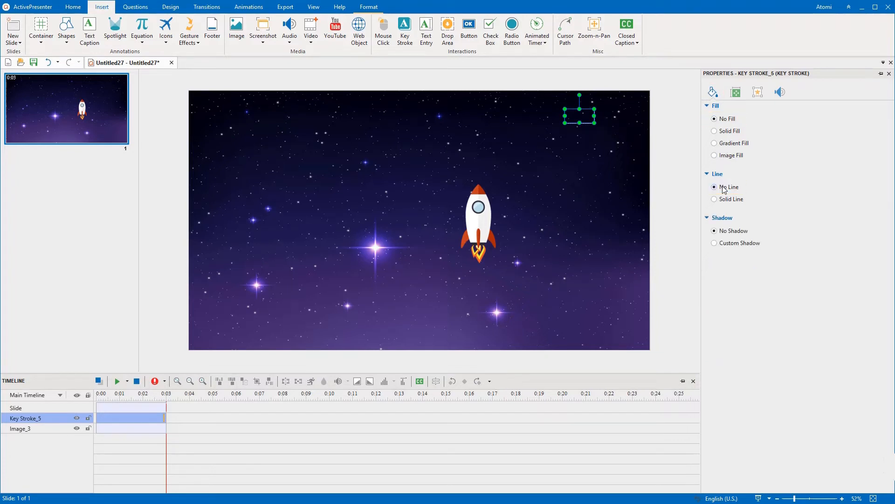
- In the Key Stroke's Interactivity settings, allow infinite attempts
left_click(757, 93)
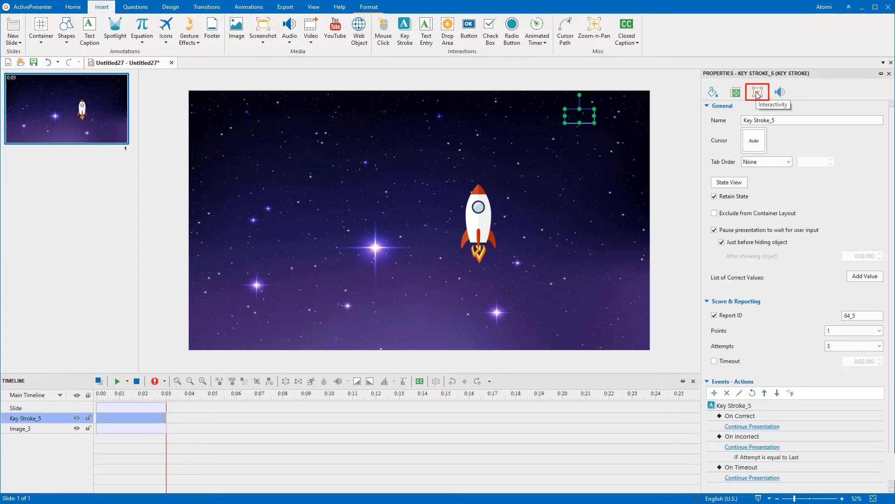
left_click(709, 106)
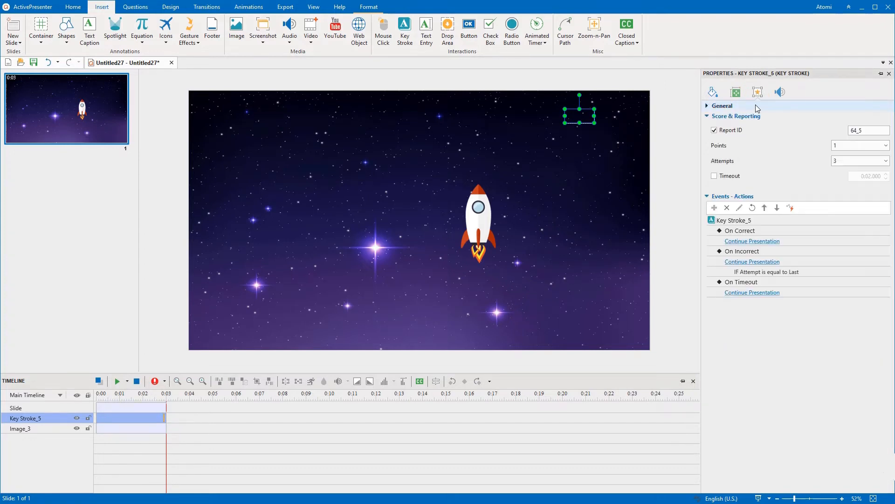
left_click(885, 161)
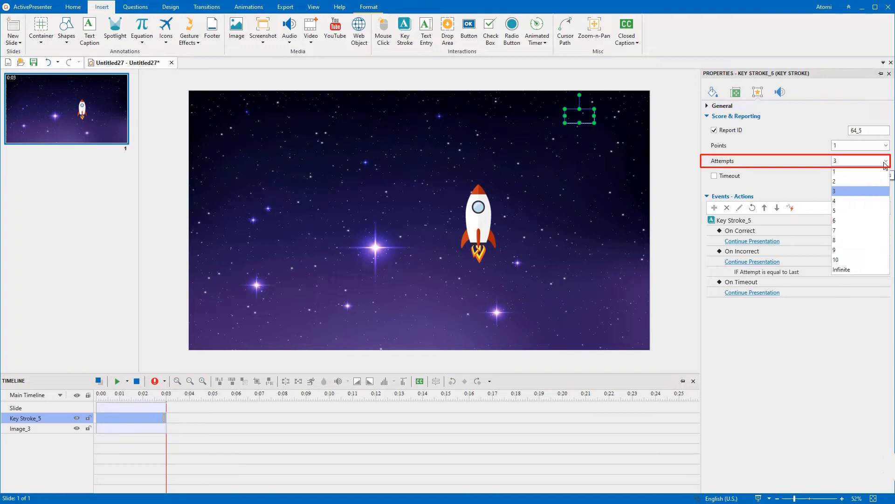
left_click(842, 269)
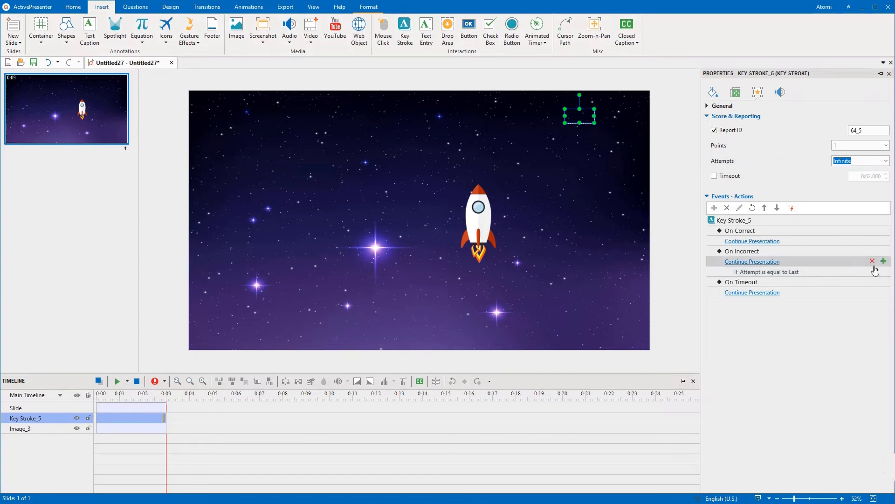
- Delete the default On Correct, On Incorrect and On Timeout events from the Key Stroke
left_click(873, 261)
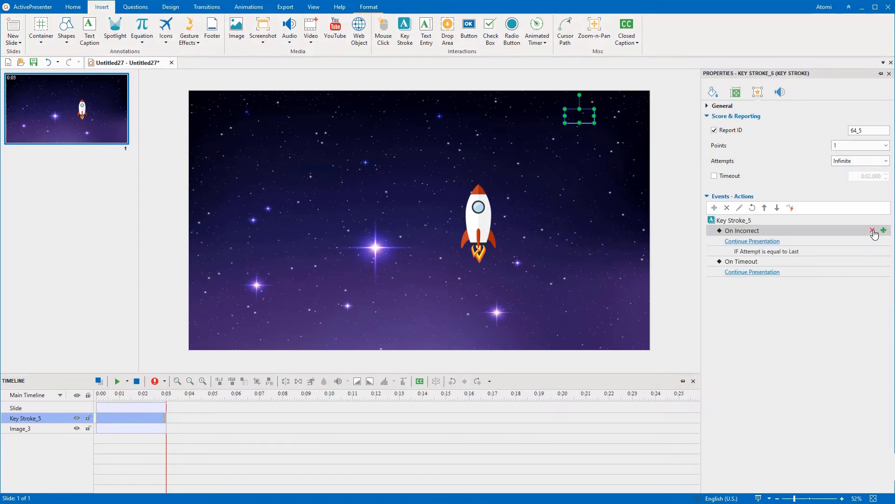
left_click(872, 230)
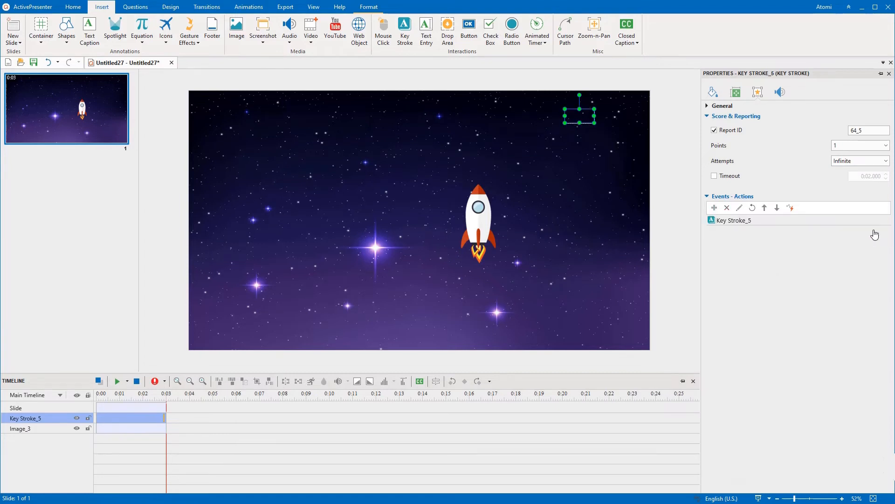
- Add an On Key Press event whose action starts the 'right' timeline
left_click(887, 220)
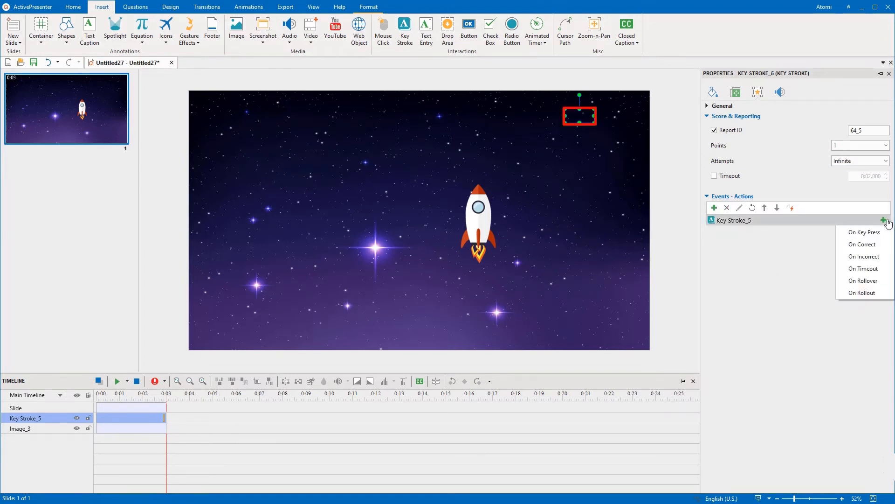
left_click(863, 232)
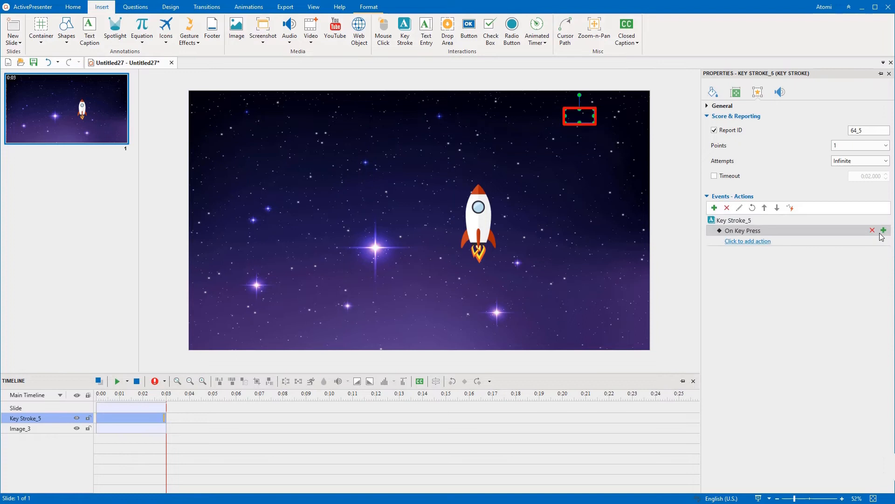
left_click(747, 241)
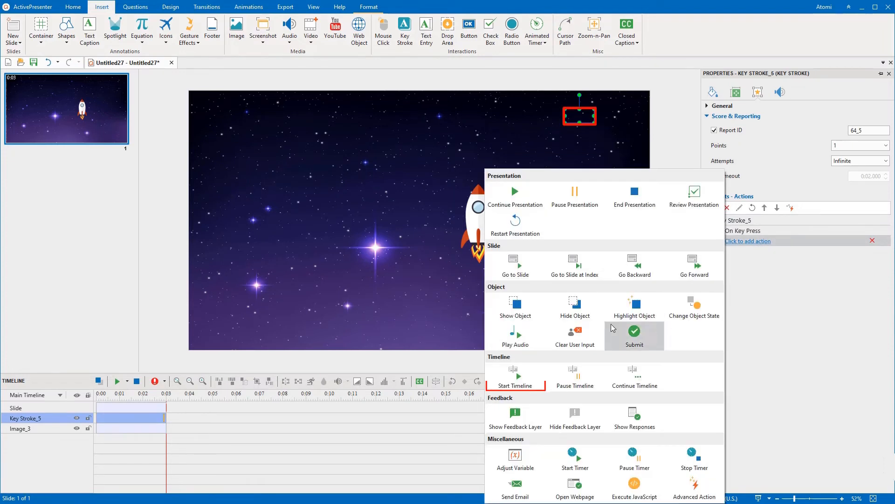
left_click(514, 377)
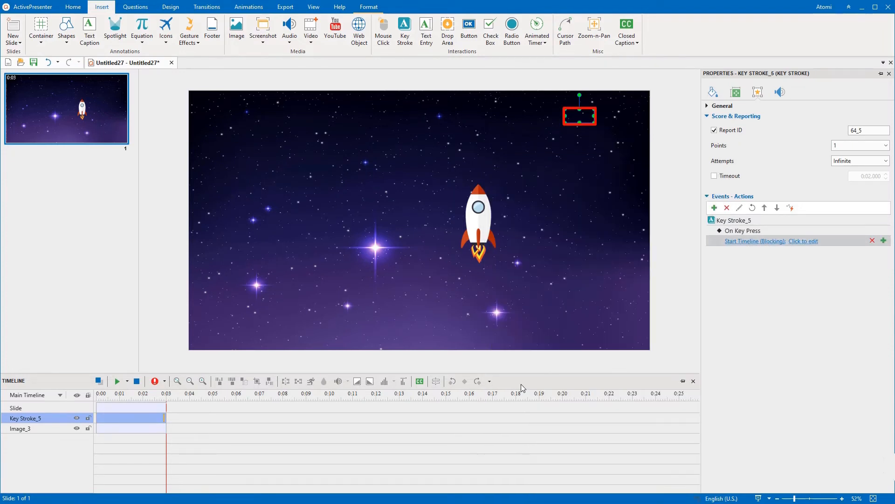
left_click(804, 241)
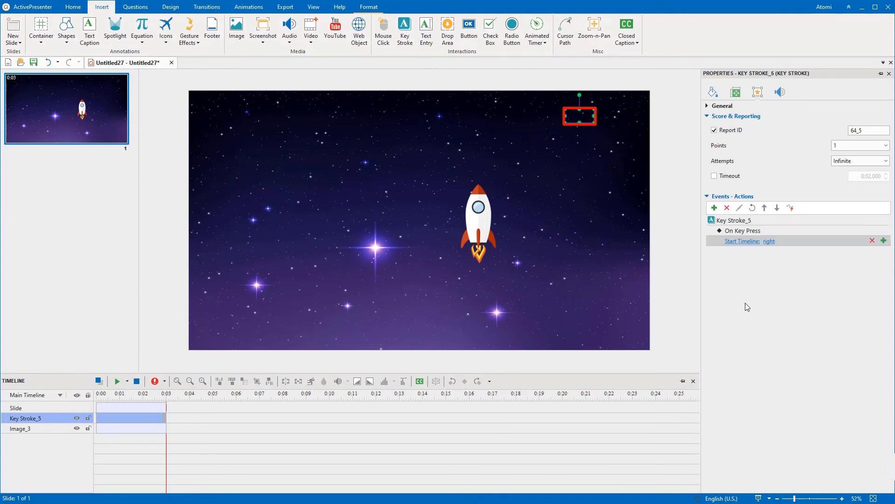
- Condition the Start Timeline action on the pressed key being Right Arrow
left_click(883, 241)
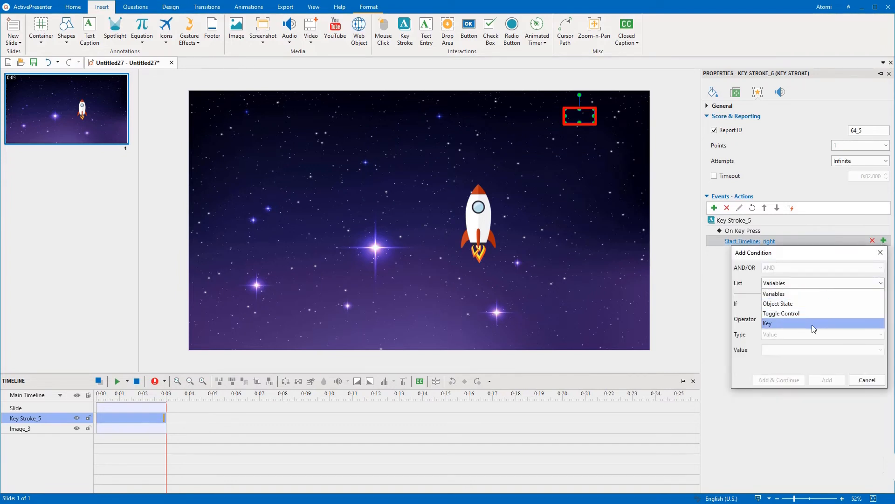
left_click(767, 323)
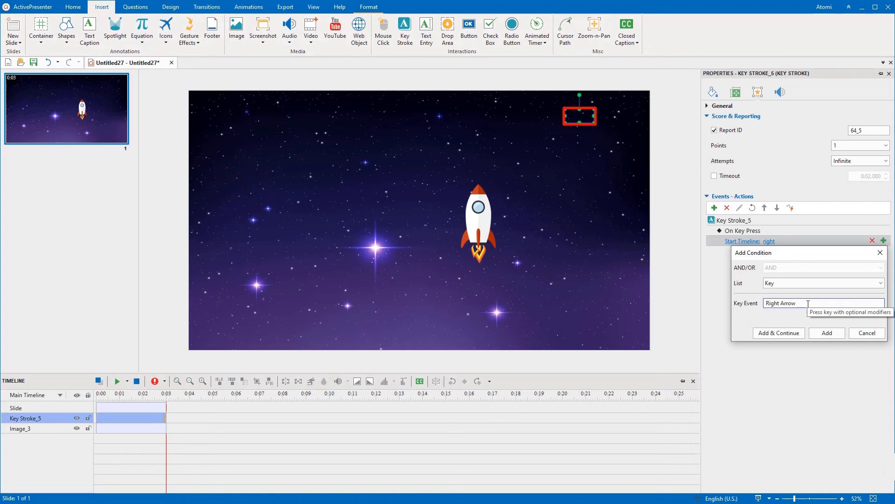
left_click(826, 333)
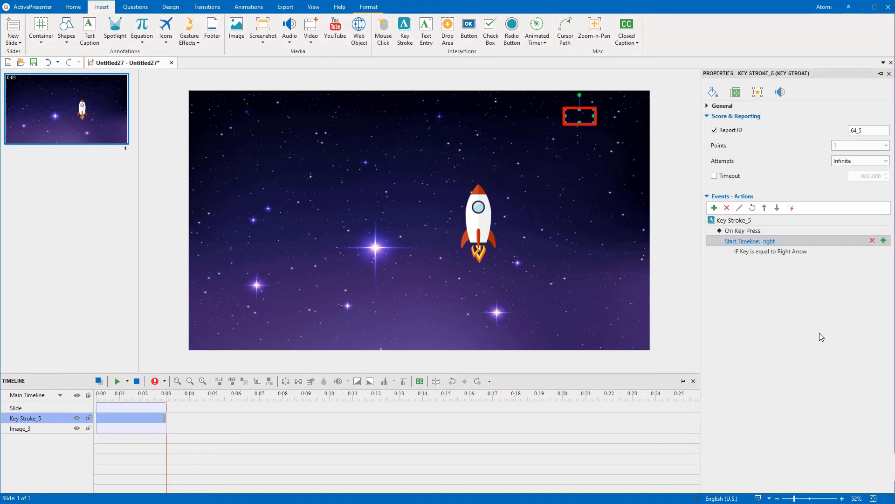
- Copy the action and retarget the copies to the left, up and down timelines with matching arrow keys
right_click(749, 241)
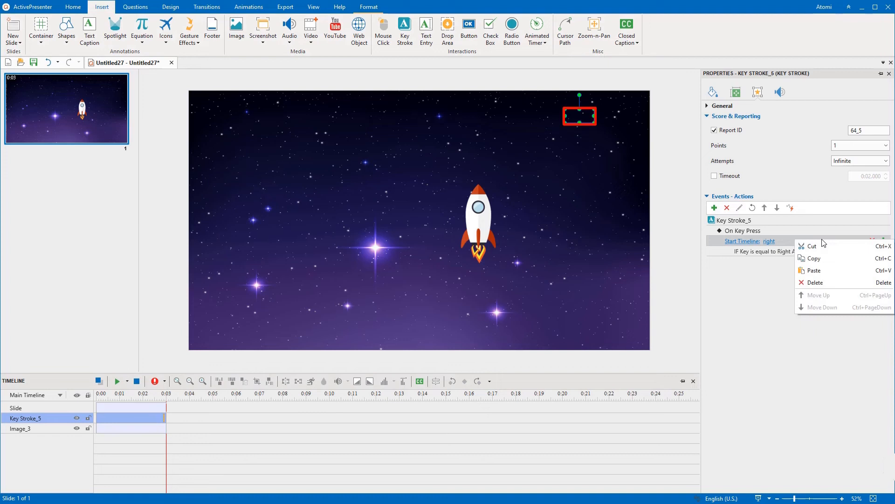
left_click(813, 271)
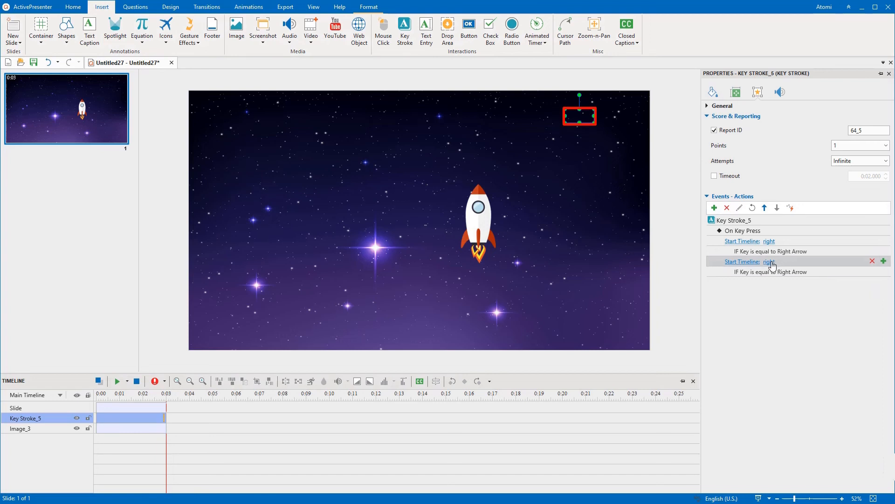
left_click(769, 261)
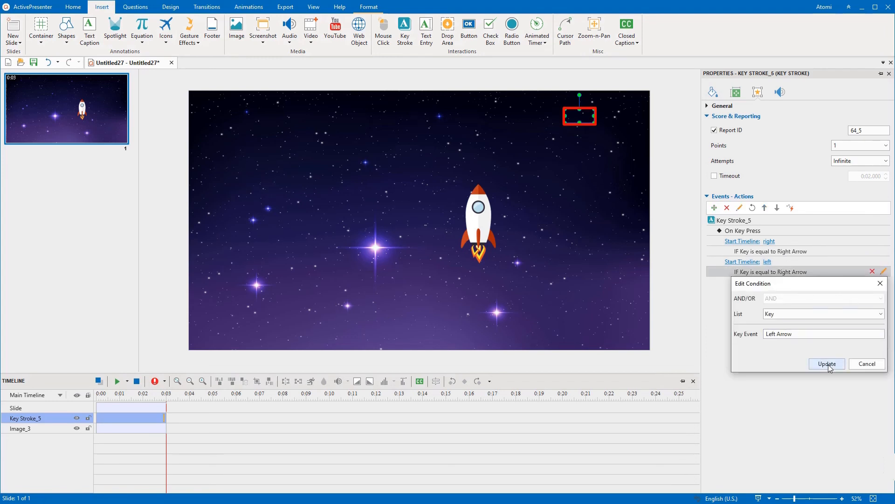
left_click(825, 364)
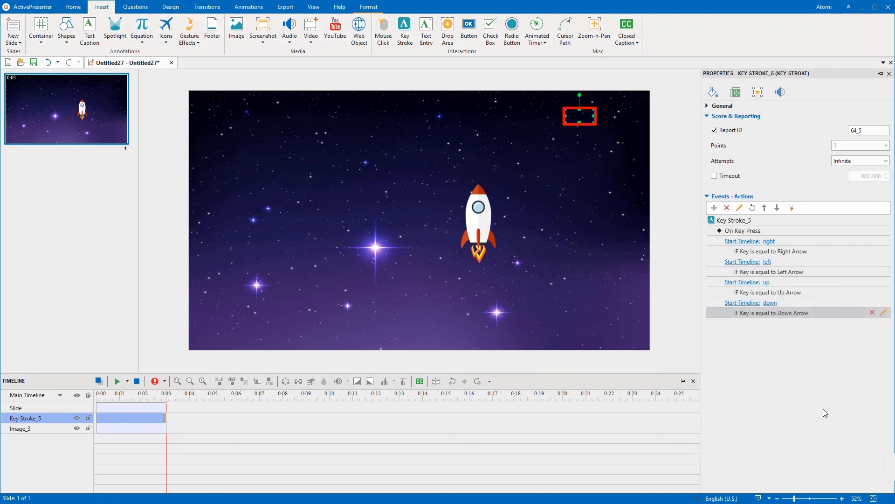
- Play the slide as an HTML5 Preview in the browser
left_click(285, 6)
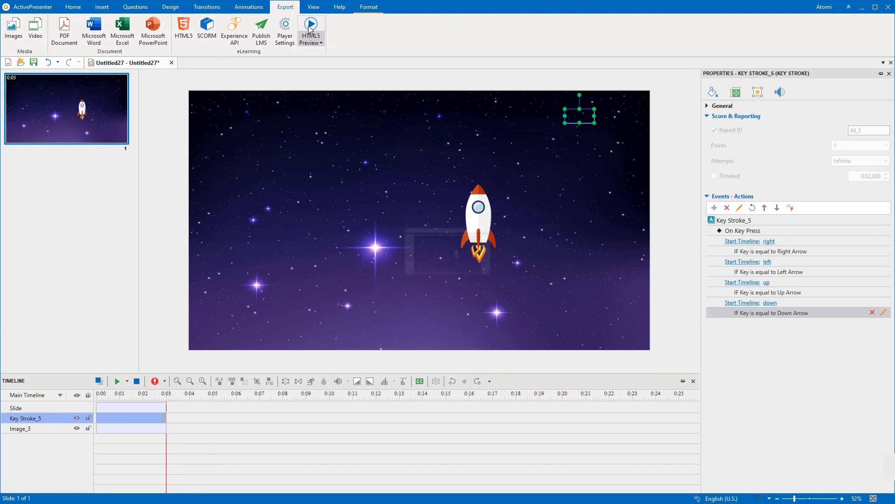
left_click(309, 29)
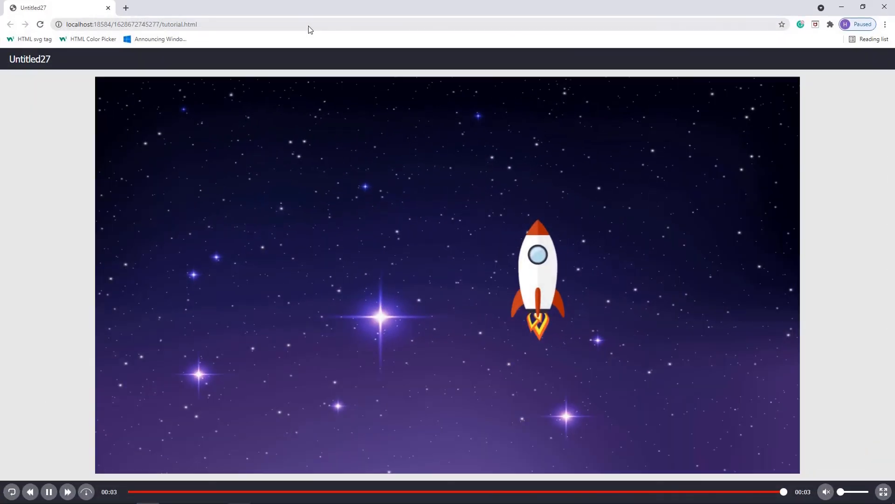